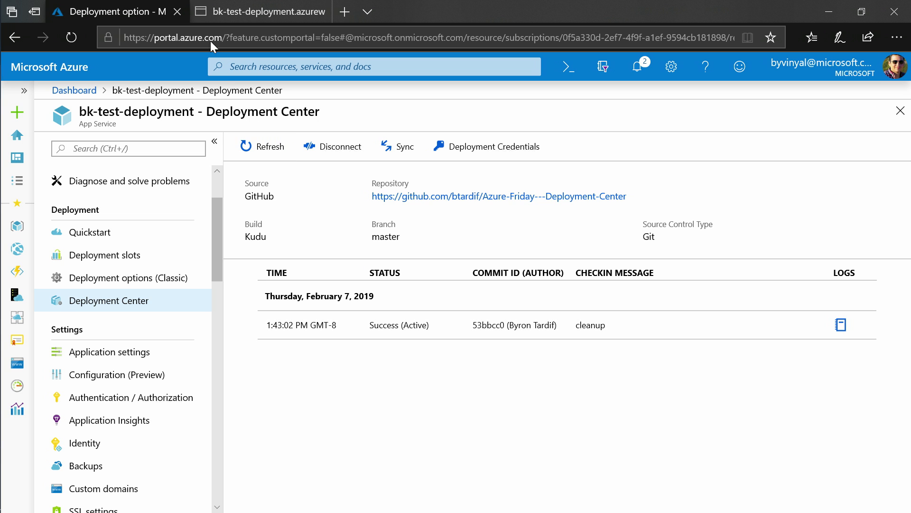
# Remove the stray --> after the dev-ops.gif div in Index.cshtml and show the Azure App Service accounts.
pyautogui.click(259, 11)
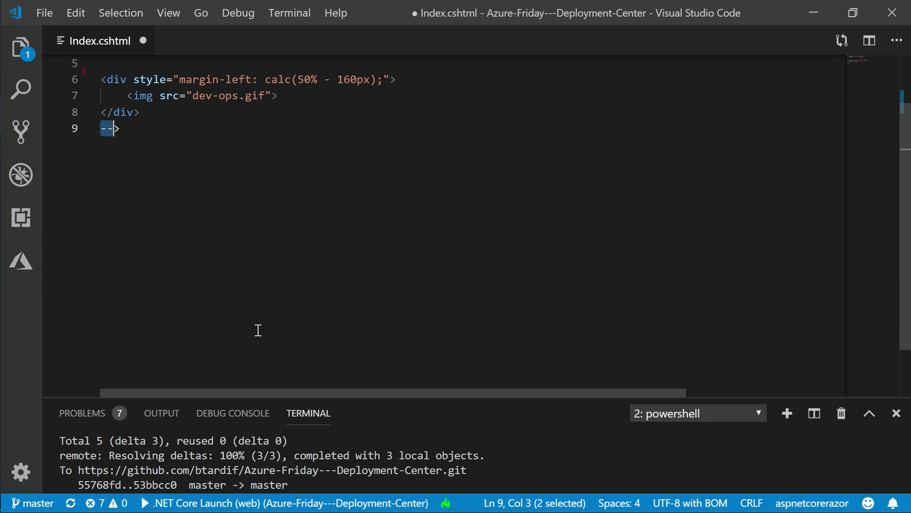
pyautogui.press('Delete')
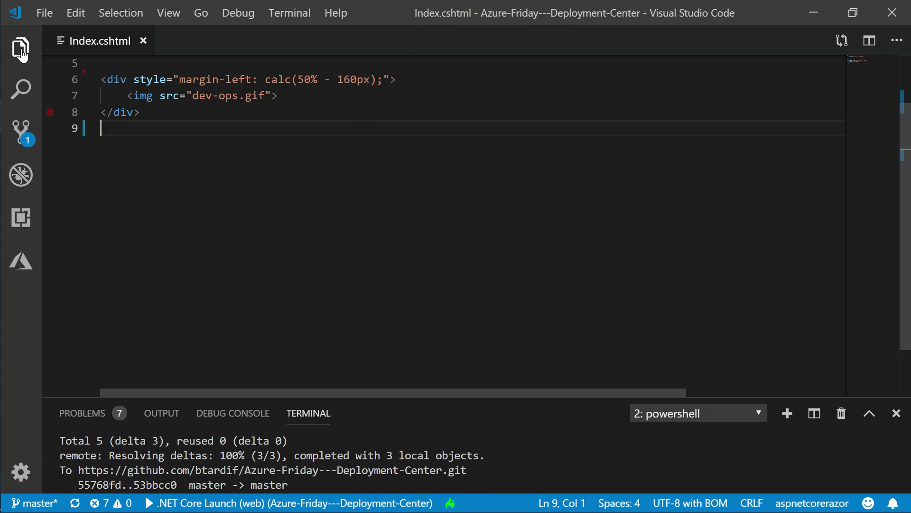
pyautogui.click(21, 45)
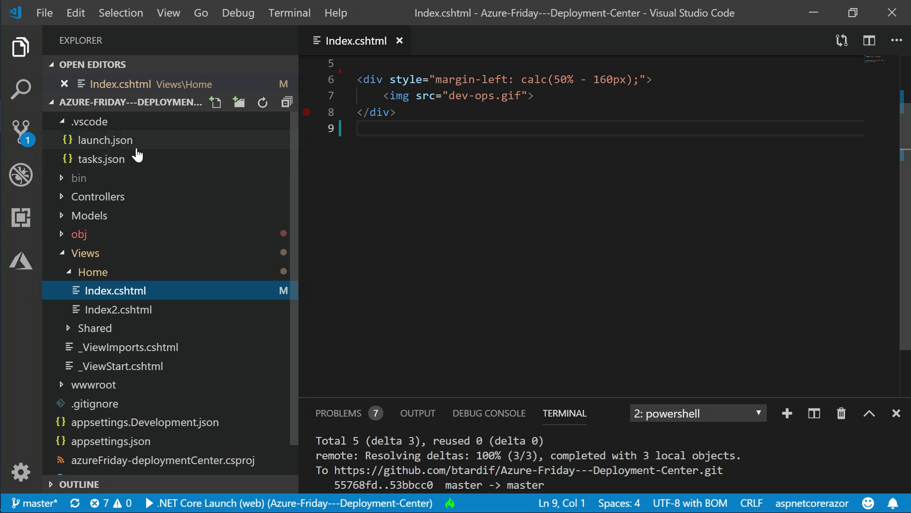
pyautogui.click(21, 262)
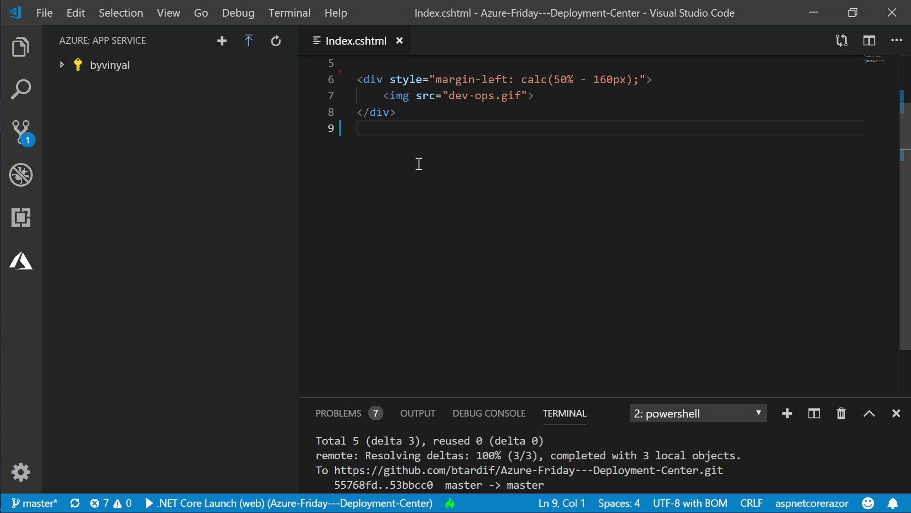
pyautogui.moveTo(643, 488)
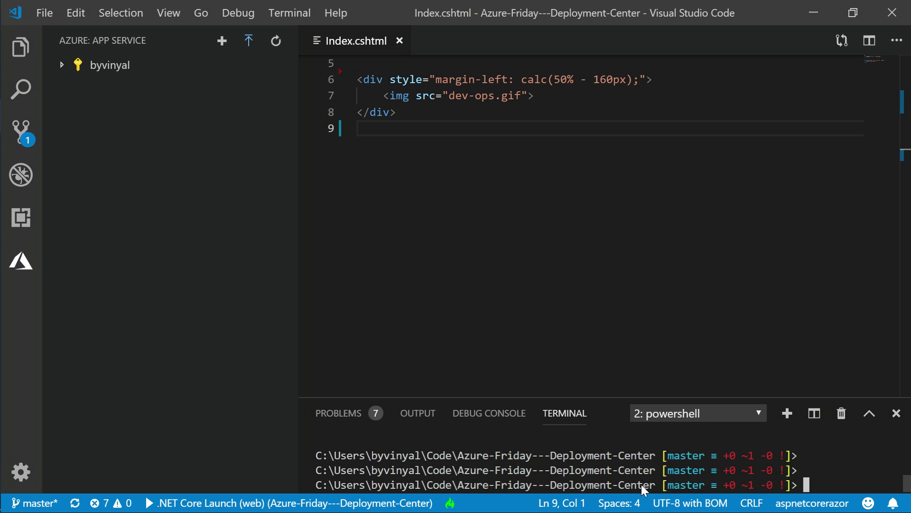
# Commit the change with git commit -am "azure friday" and push it to GitHub master.
pyautogui.write('gi')
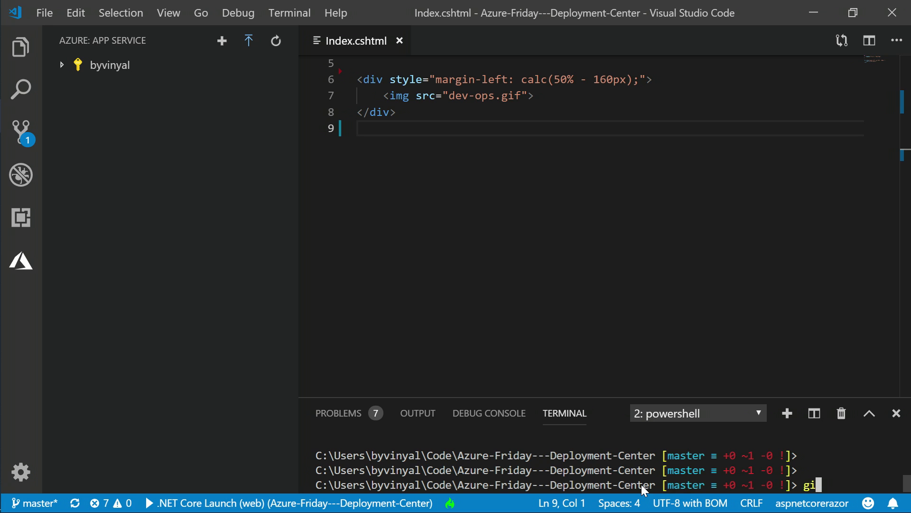
pyautogui.write('t')
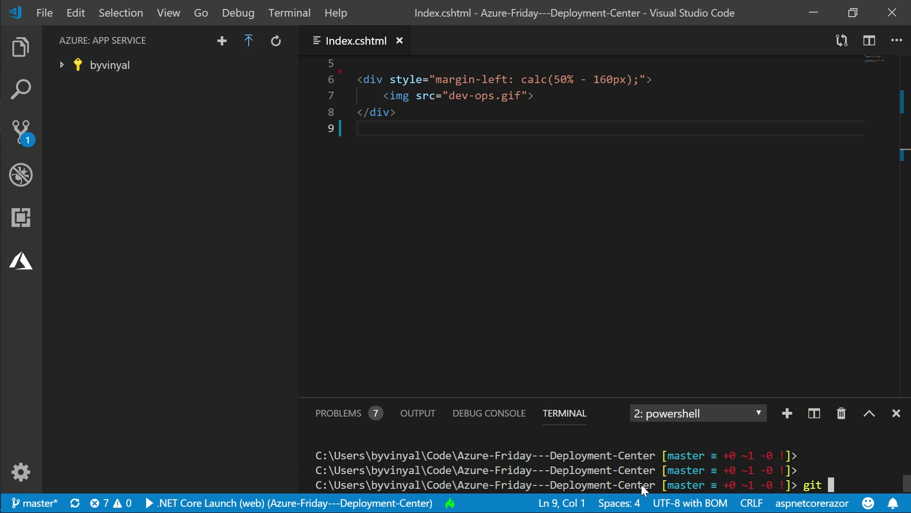
pyautogui.write('commit')
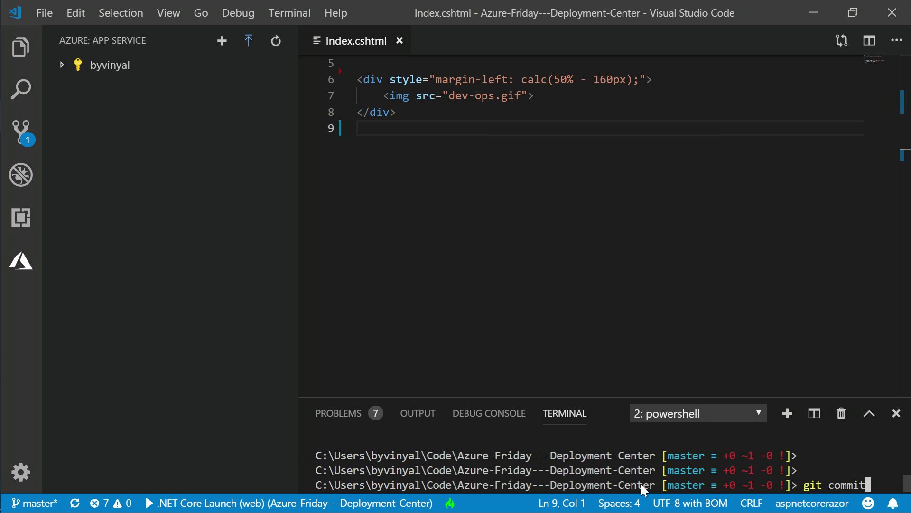
pyautogui.write('-am ""')
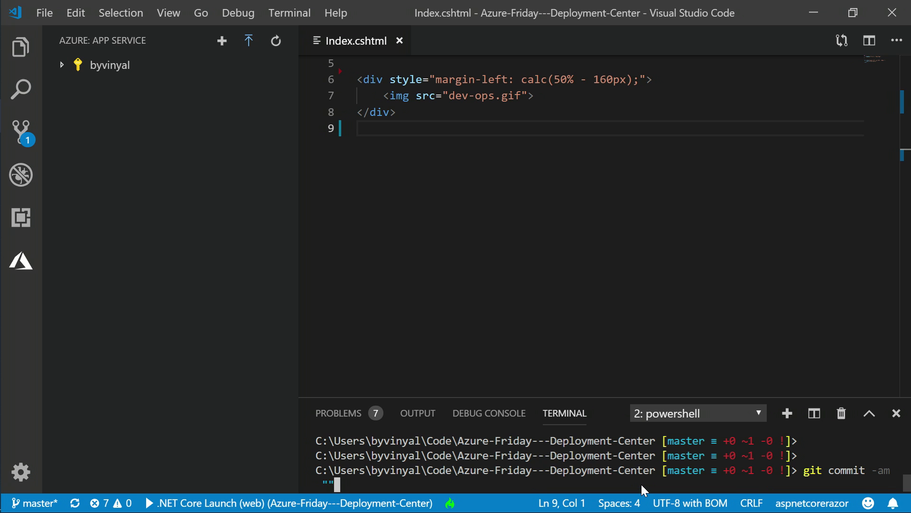
pyautogui.write('azure fi')
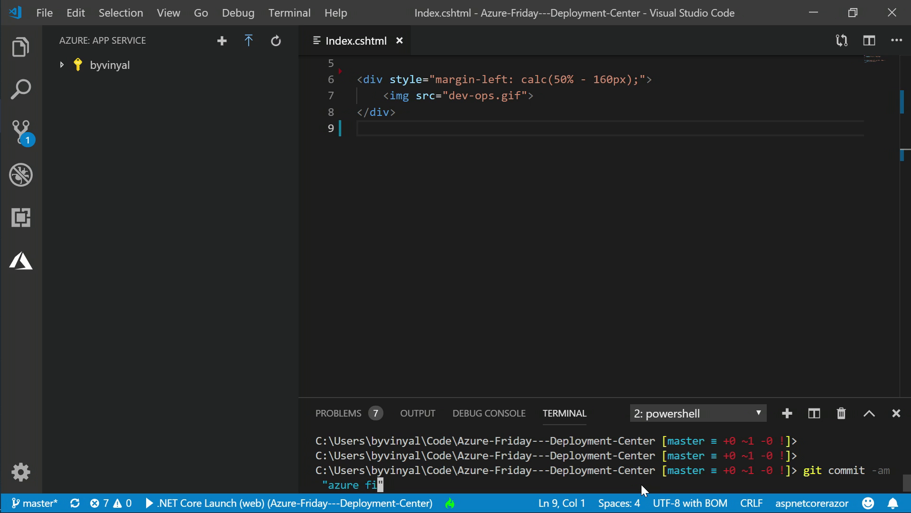
pyautogui.write('riday')
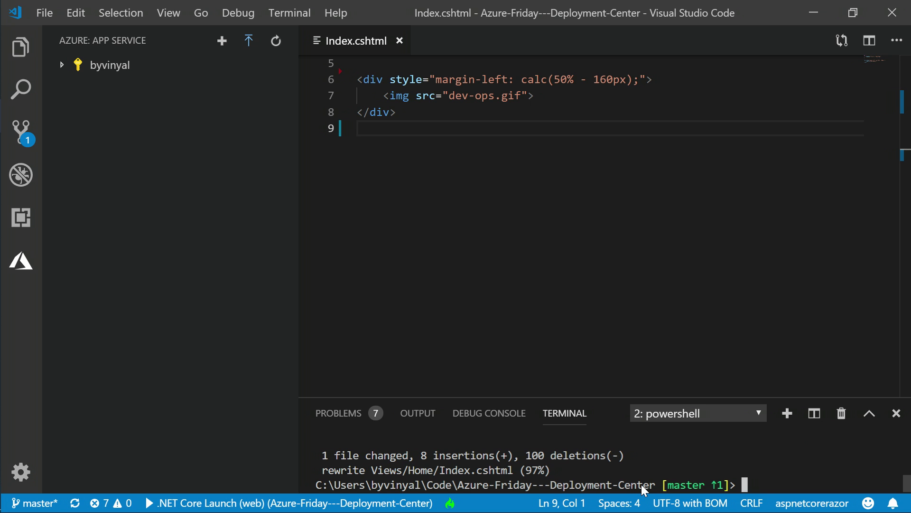
pyautogui.write('git push')
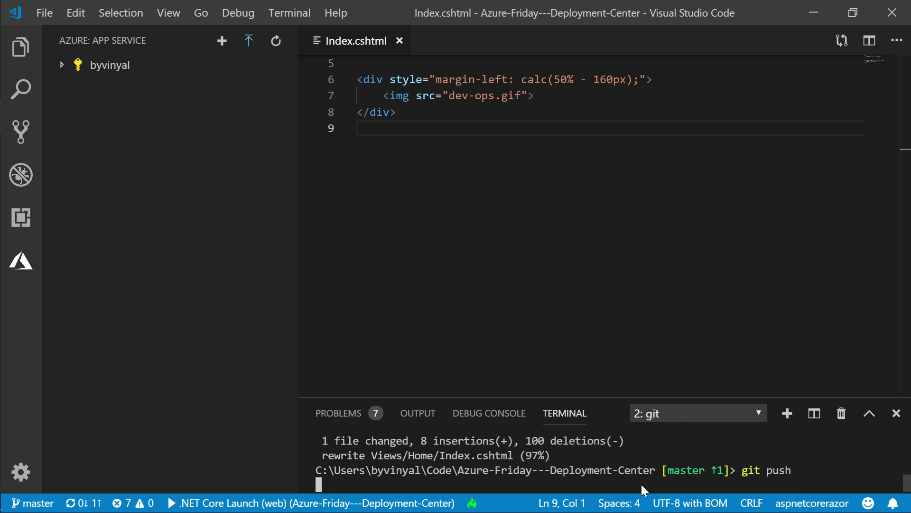
pyautogui.press('Enter')
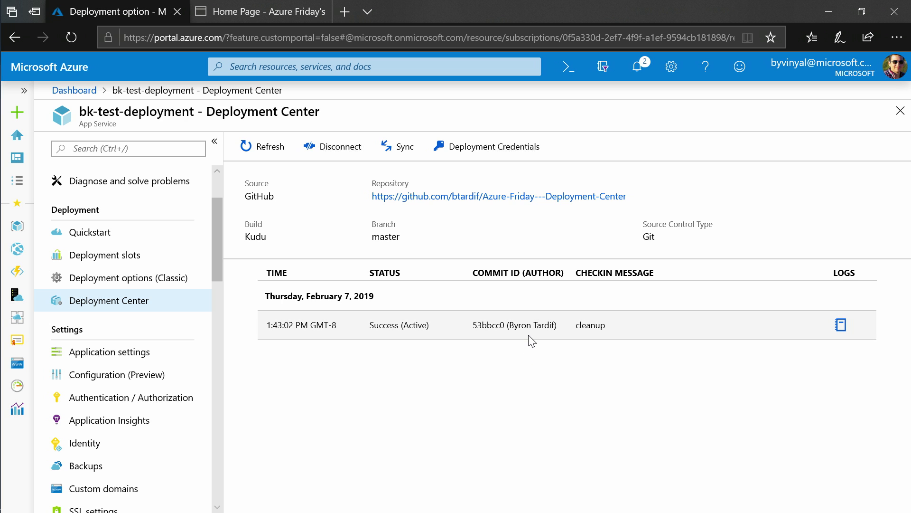
pyautogui.moveTo(584, 325)
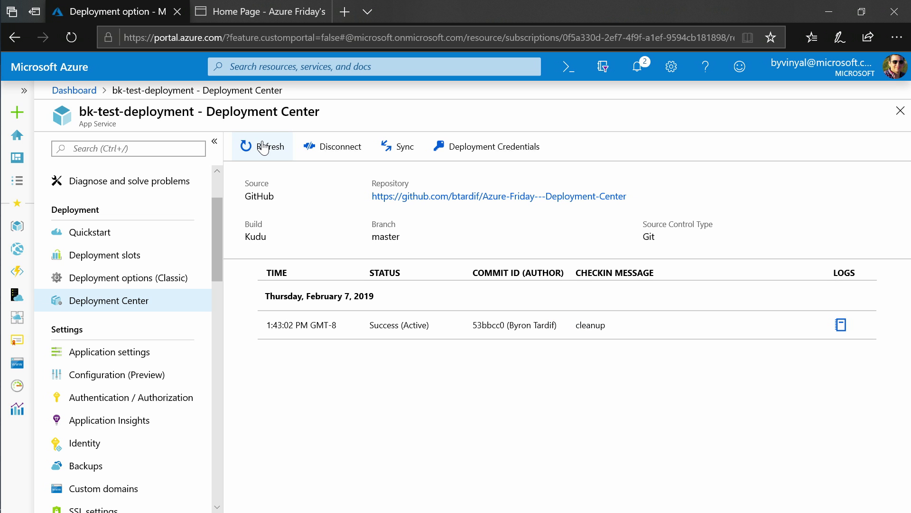
# Refresh Deployment Center so the new azure friday deployment appears above cleanup.
pyautogui.click(397, 146)
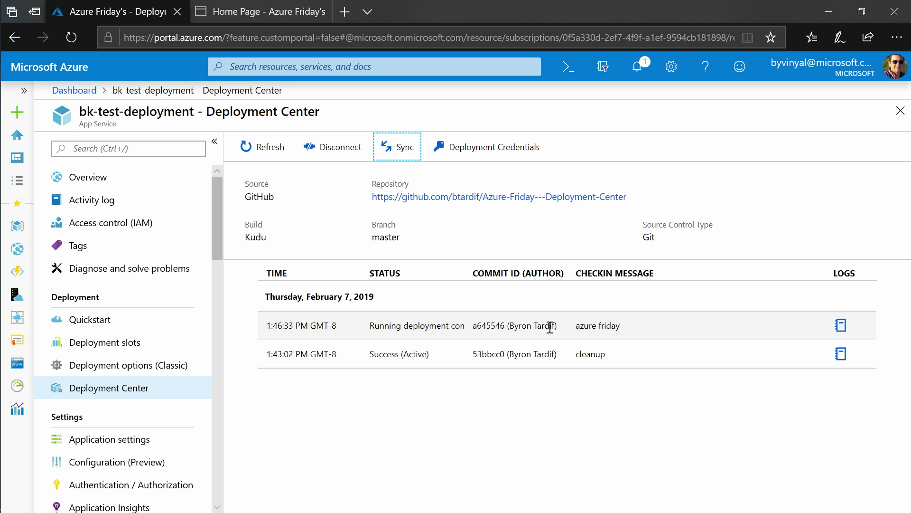
pyautogui.moveTo(608, 325)
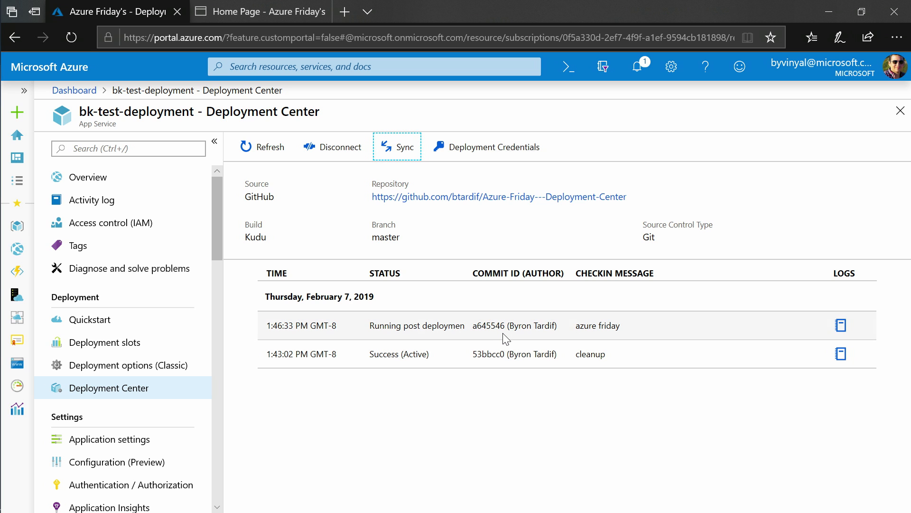
pyautogui.moveTo(418, 327)
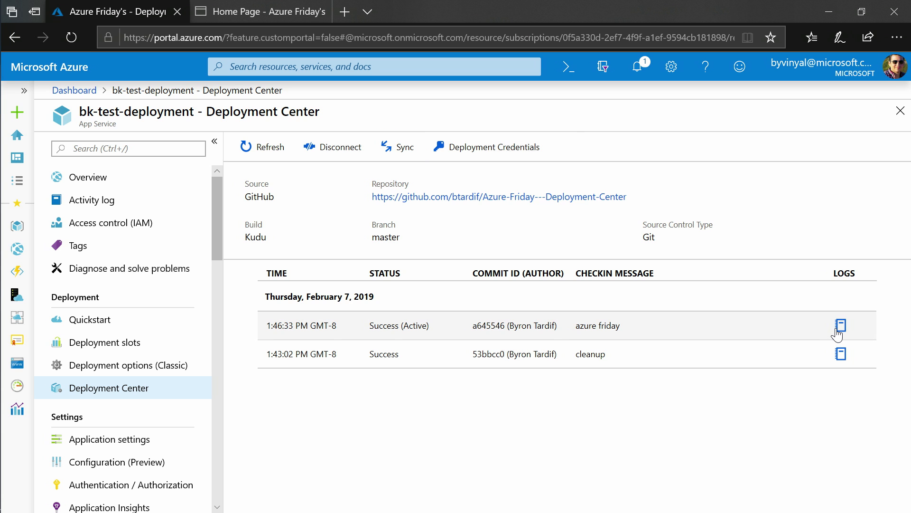
# Review the azure friday deployment's log with a step's detailed output, then close the panel.
pyautogui.click(840, 325)
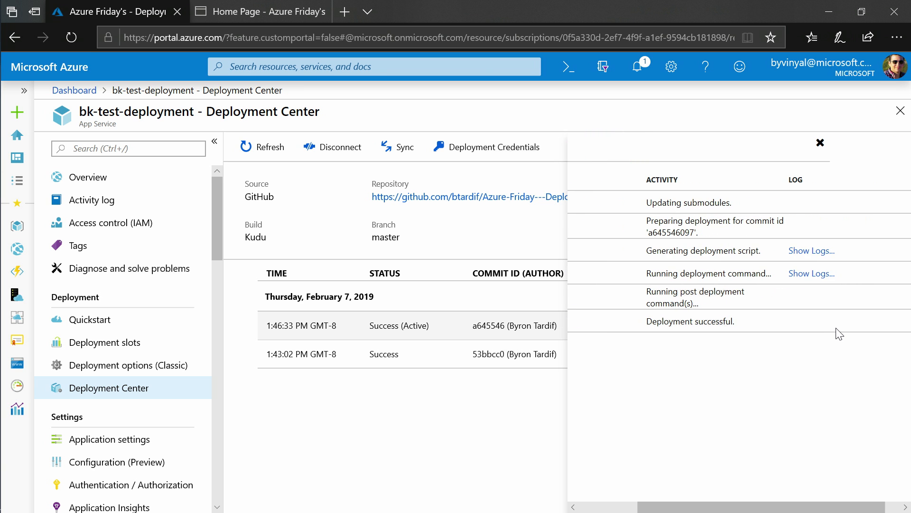
pyautogui.click(812, 251)
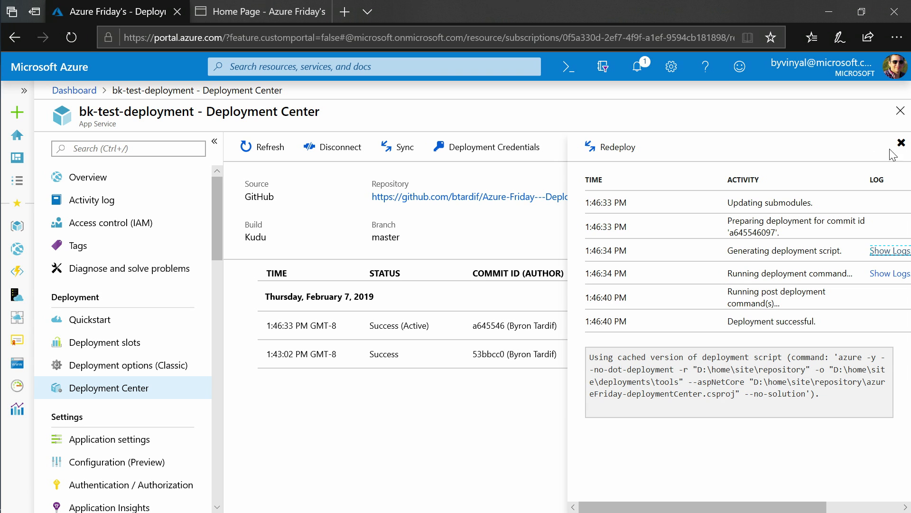
pyautogui.click(902, 142)
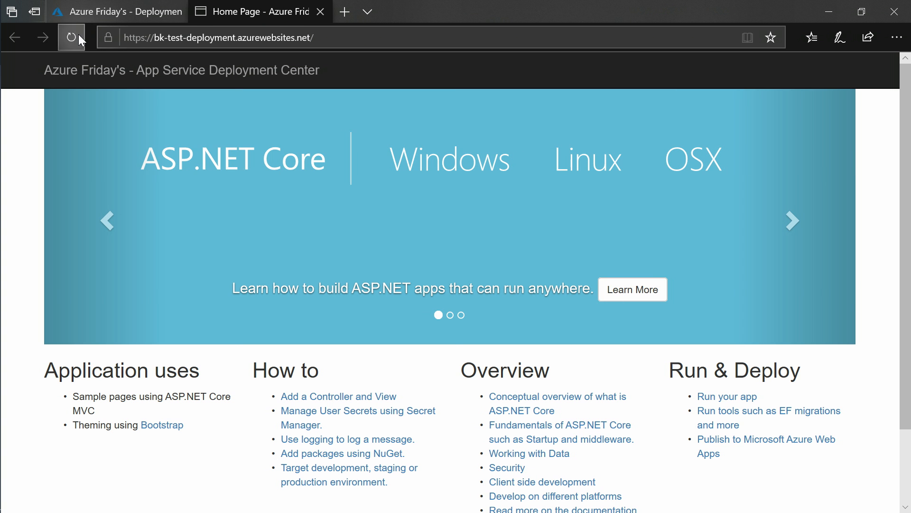
# Reload the bk-test-deployment site so it shows the dev-ops GIF page.
pyautogui.click(71, 37)
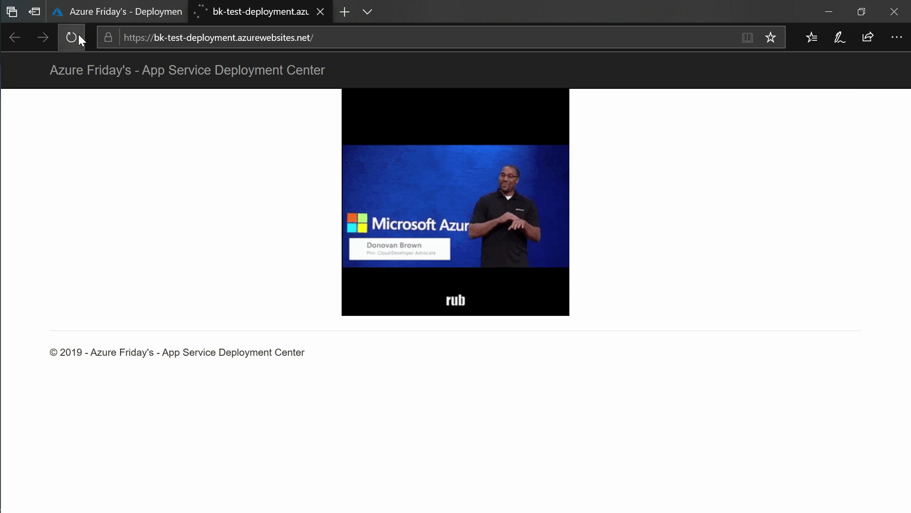
pyautogui.click(71, 37)
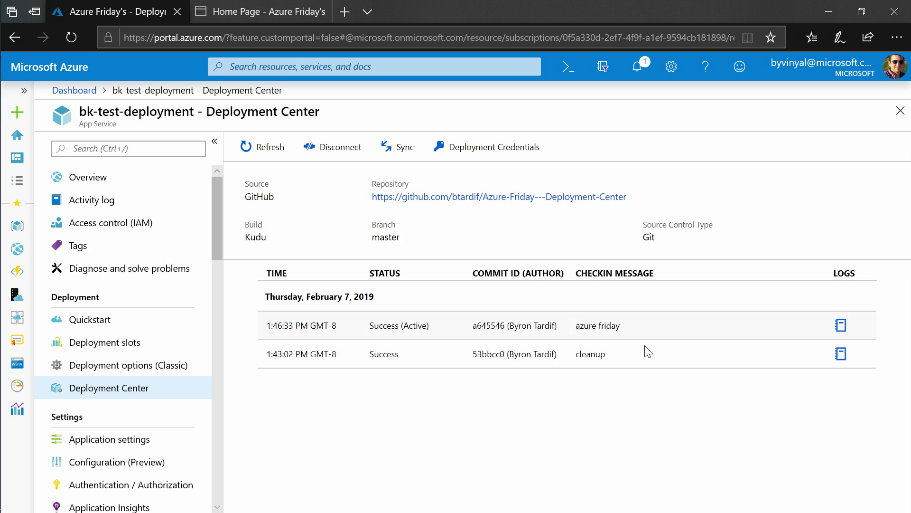
pyautogui.moveTo(393, 357)
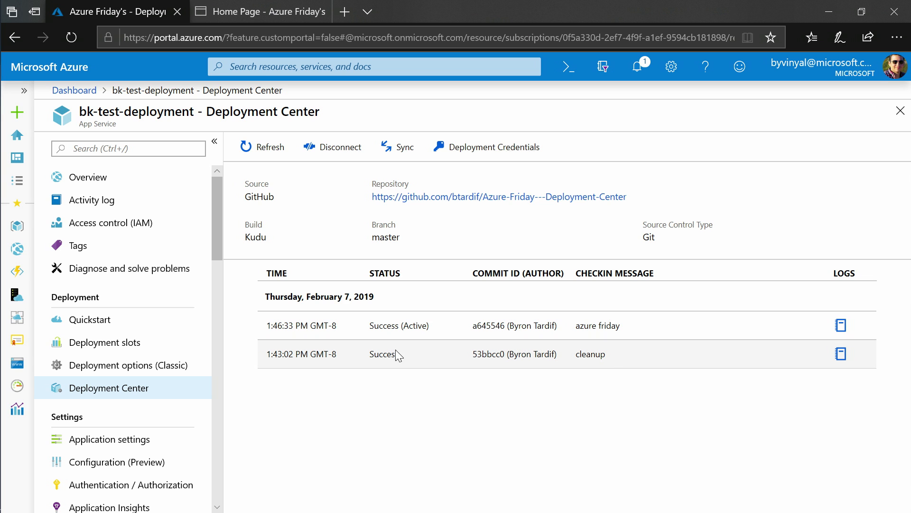
pyautogui.moveTo(842, 353)
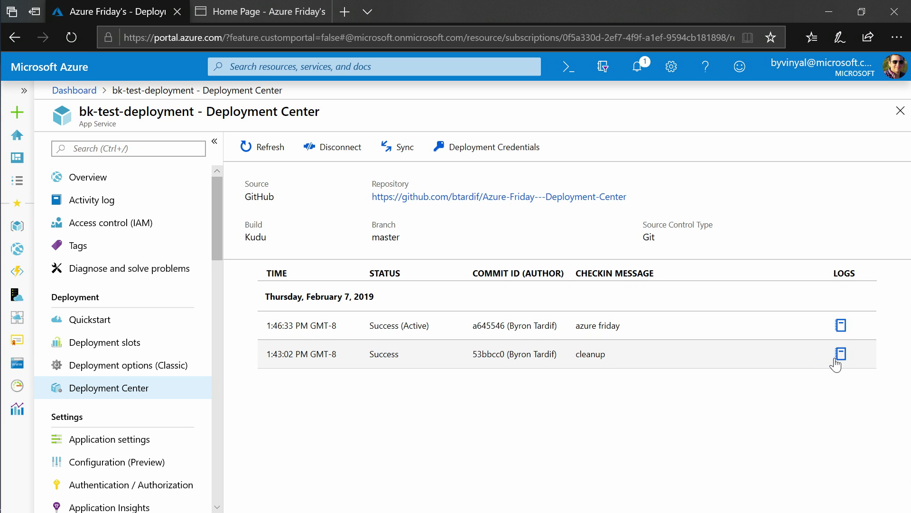
# Redeploy the earlier cleanup commit from its log and return to the website tab.
pyautogui.click(841, 353)
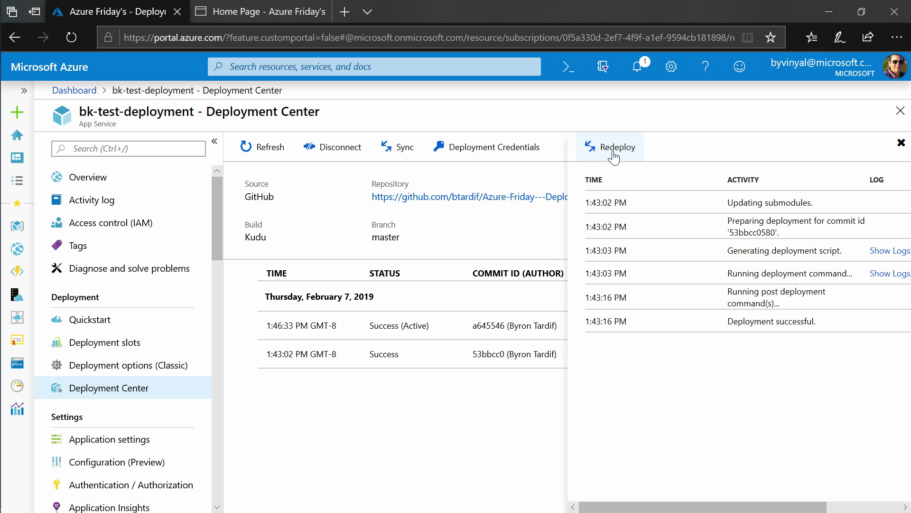
pyautogui.moveTo(608, 156)
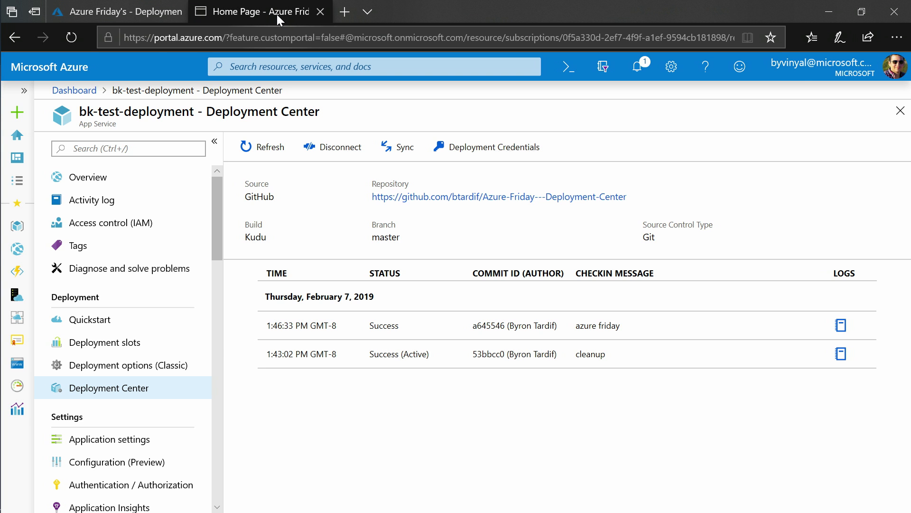
pyautogui.click(265, 11)
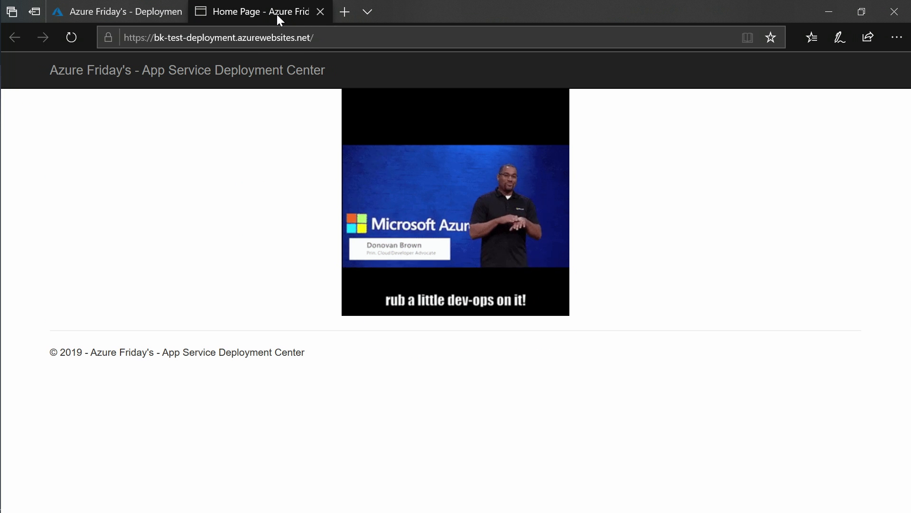